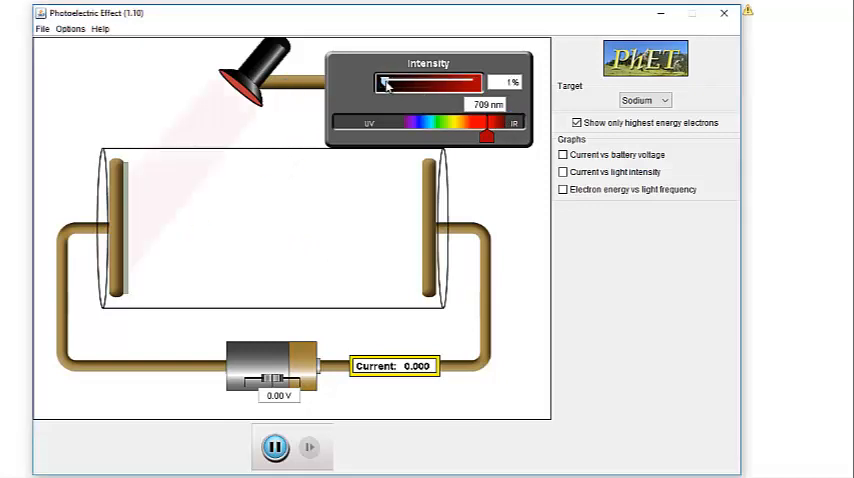
- Raise the 709 nm red light's intensity on sodium to 49%, then 95%
drag(387, 80, 425, 80)
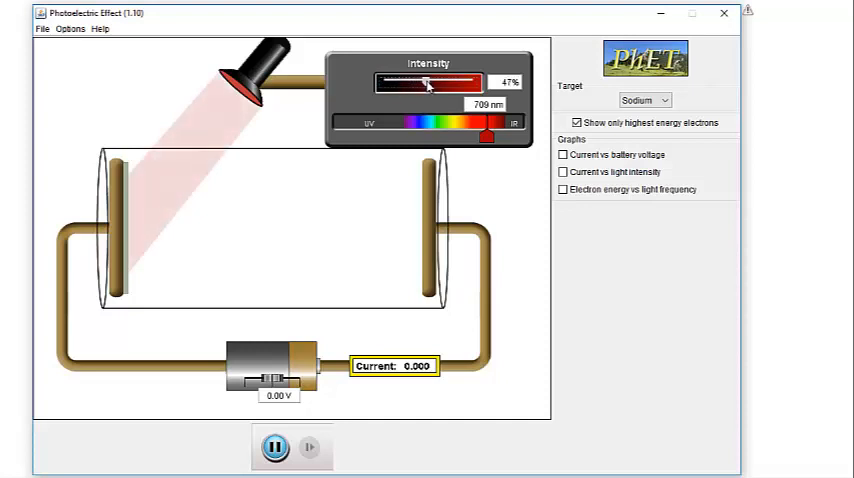
drag(430, 75, 433, 75)
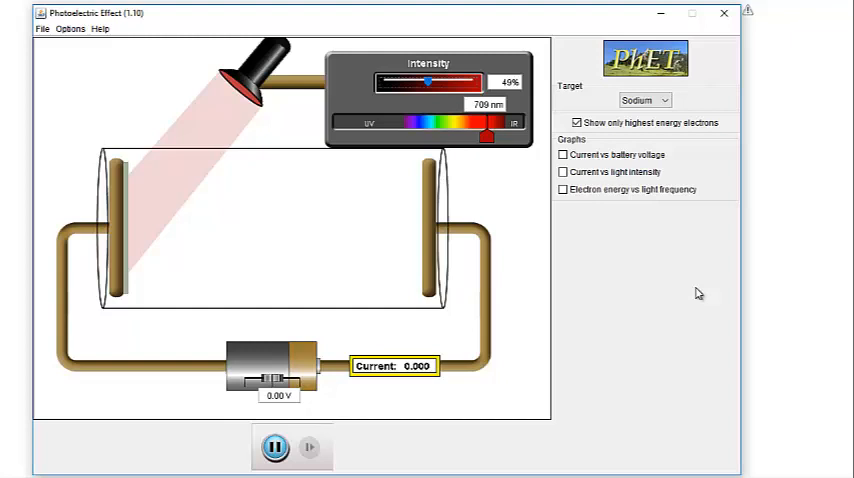
mouse_move(689, 290)
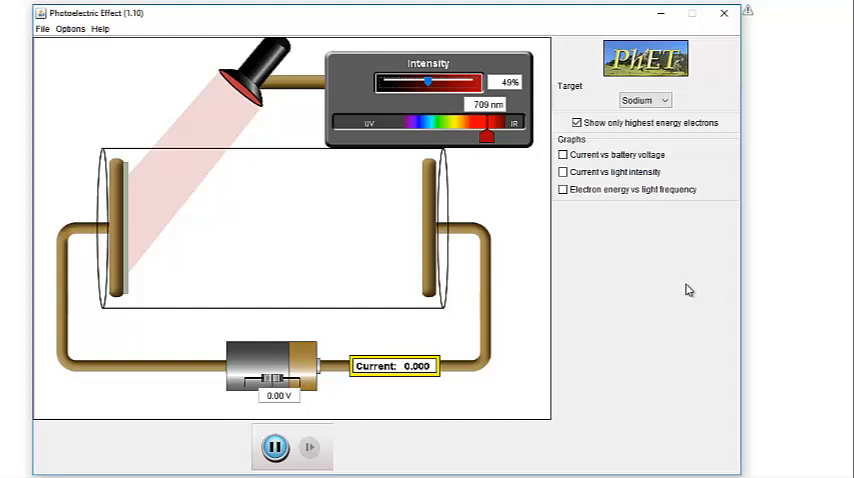
mouse_move(688, 290)
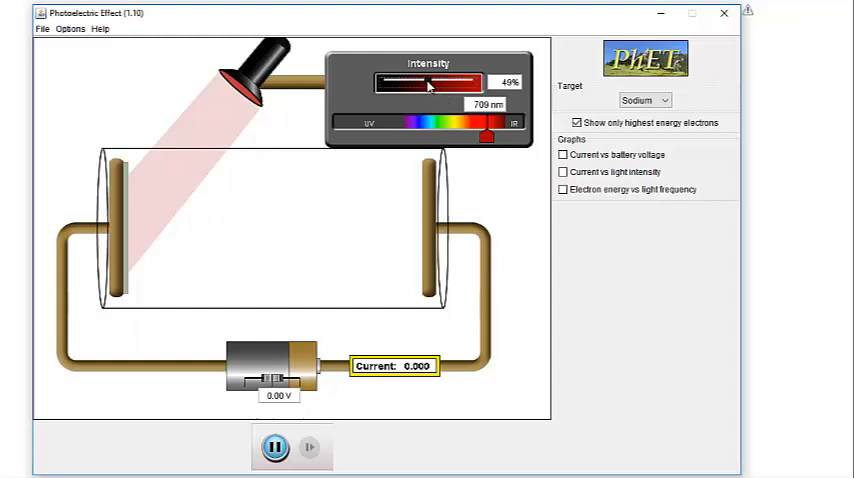
drag(430, 80, 475, 80)
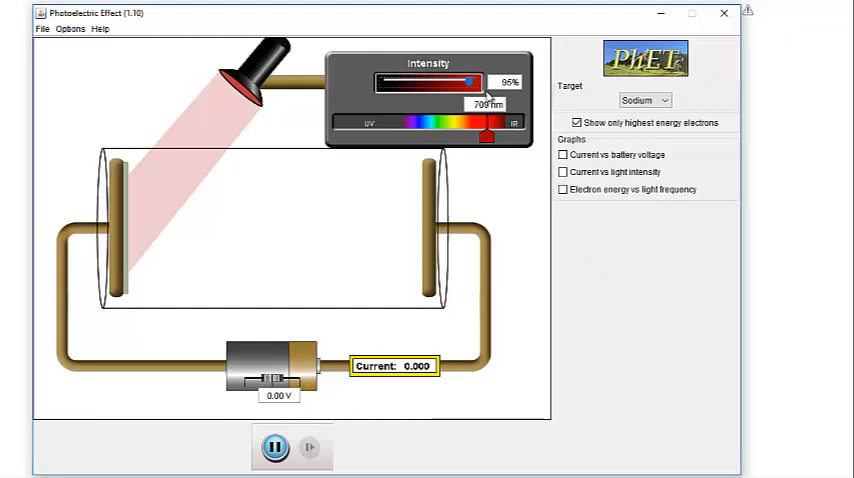
- Lower intensity to 53% and sweep wavelength through 656, 623, 590, 568 to 527 nm
drag(466, 80, 440, 80)
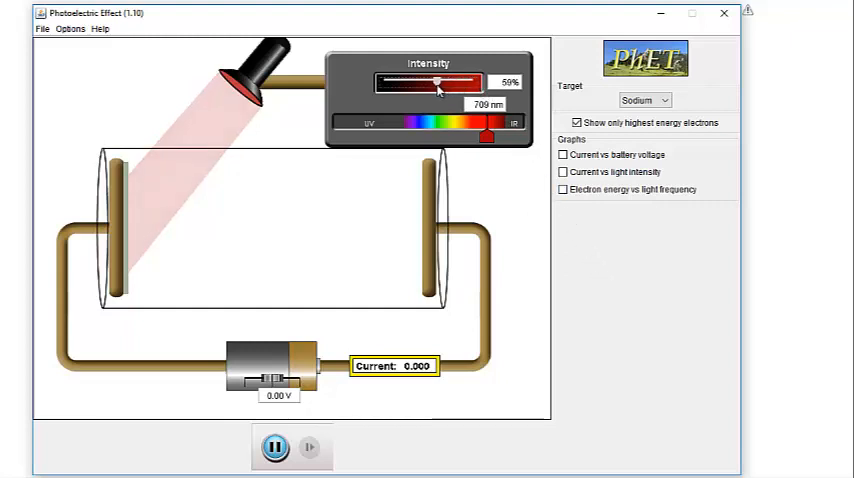
drag(446, 77, 429, 77)
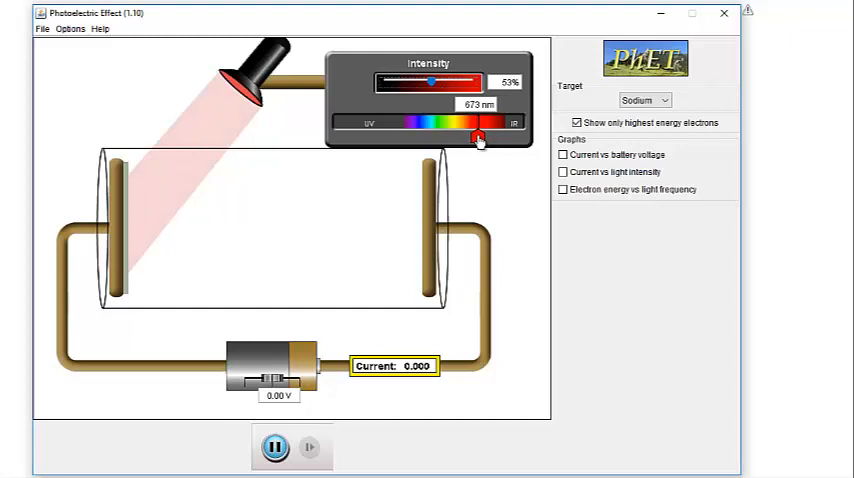
drag(479, 138, 475, 138)
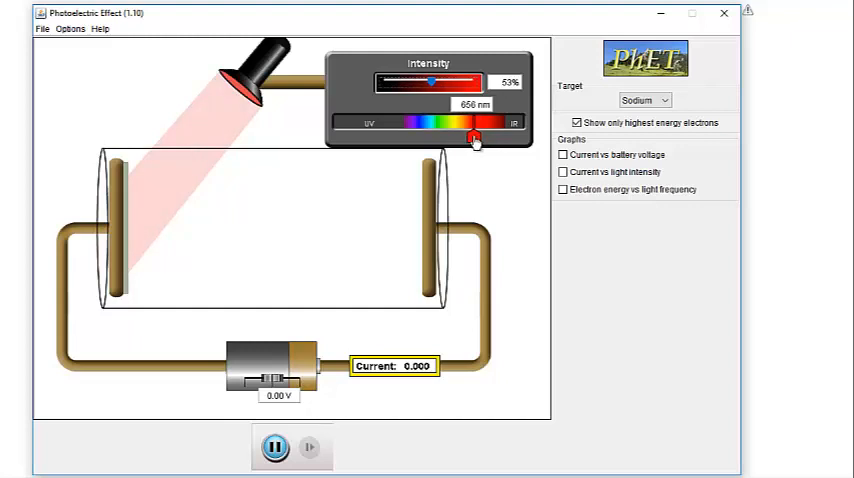
drag(476, 138, 466, 138)
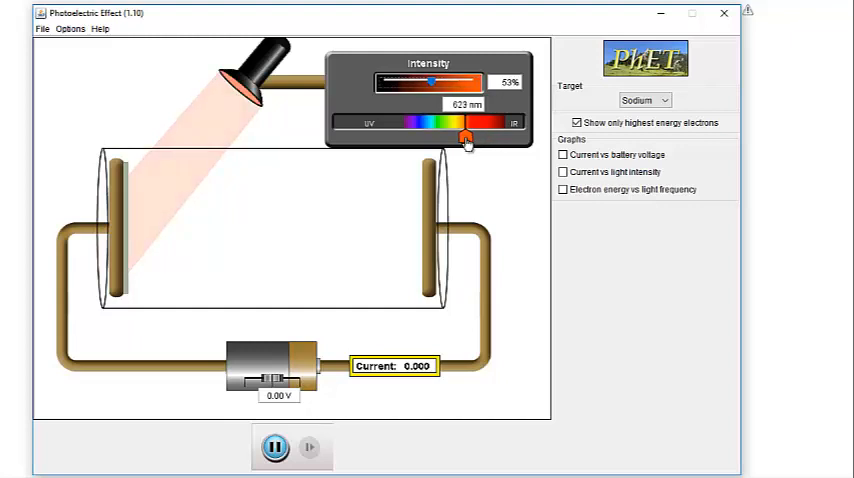
drag(465, 136, 461, 136)
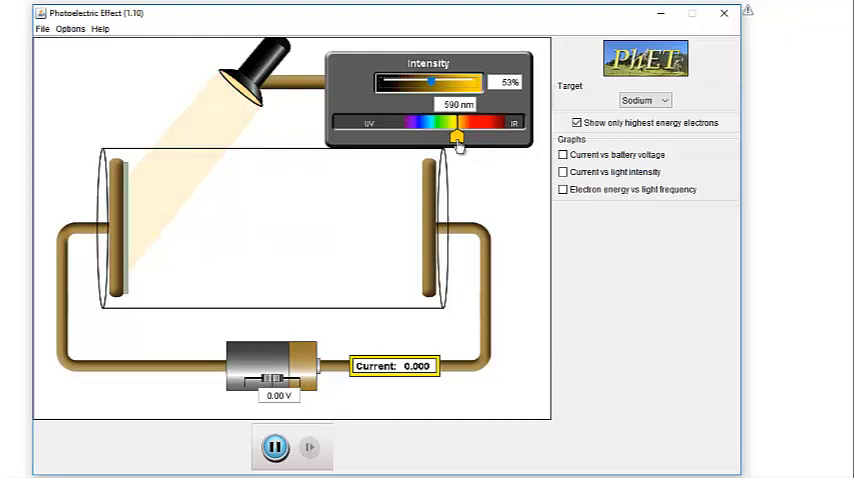
drag(455, 132, 451, 132)
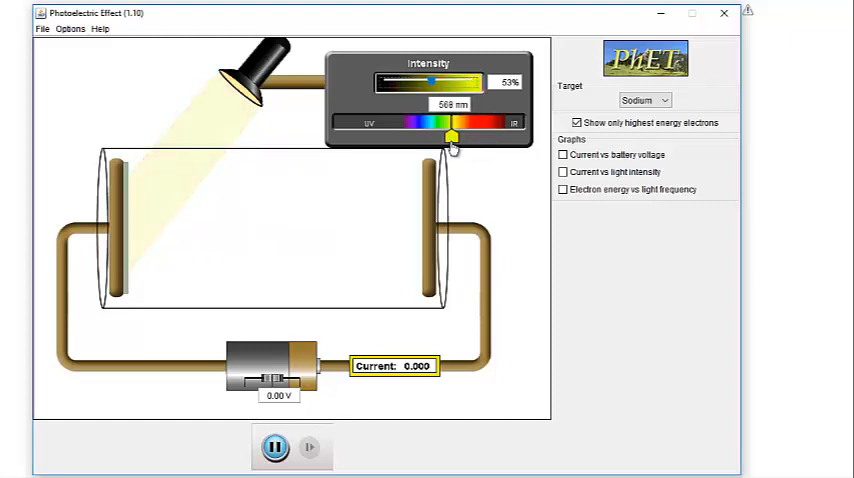
drag(448, 135, 446, 135)
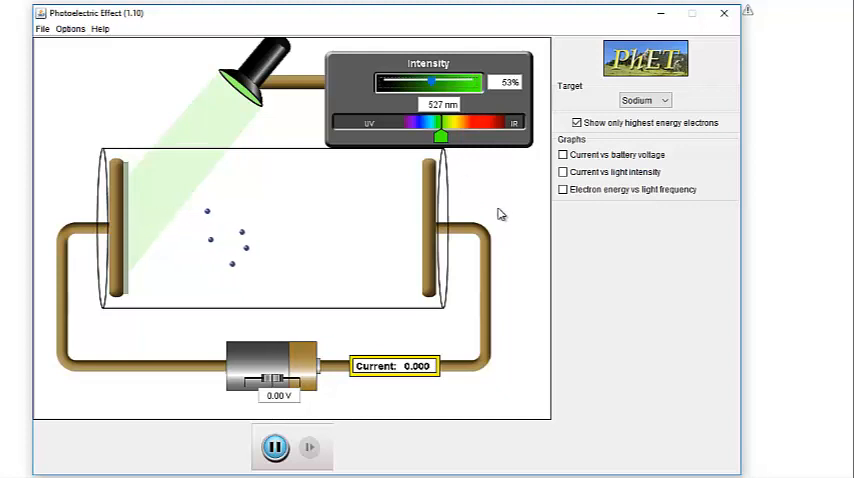
mouse_move(492, 222)
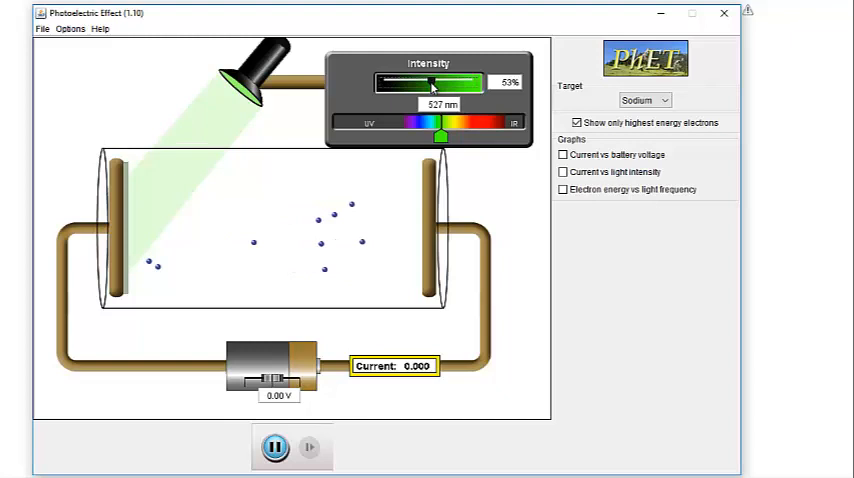
drag(428, 82, 458, 82)
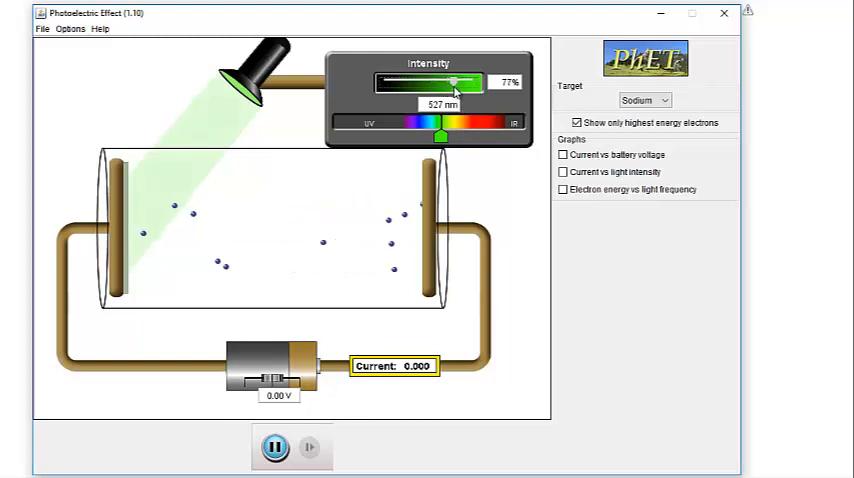
drag(458, 82, 478, 82)
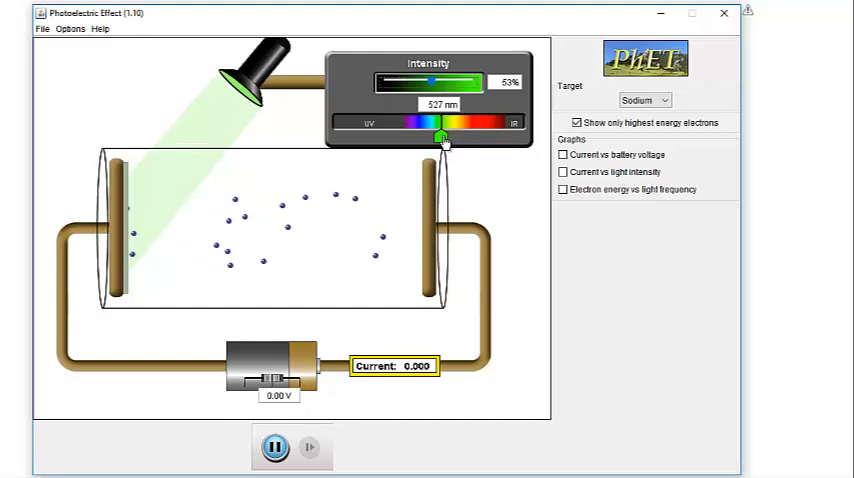
- Try blue 450 nm, violet 419 nm and 436 nm, then return to 513 nm green
drag(441, 137, 440, 139)
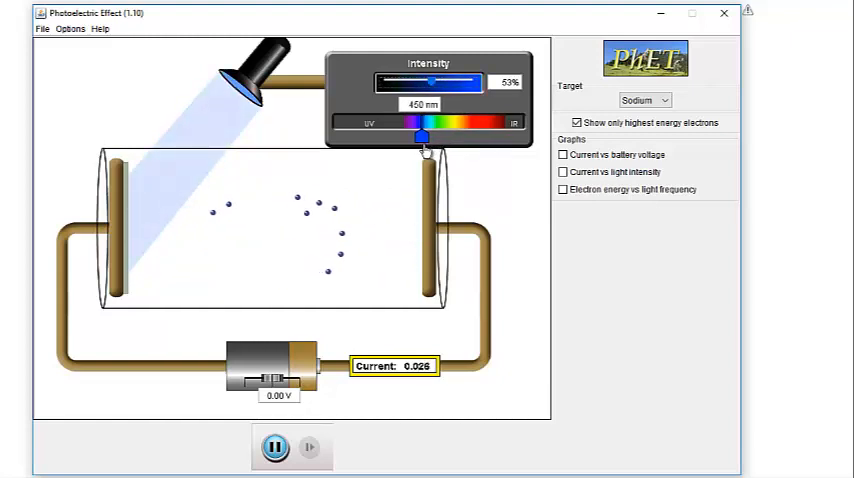
drag(425, 133, 418, 133)
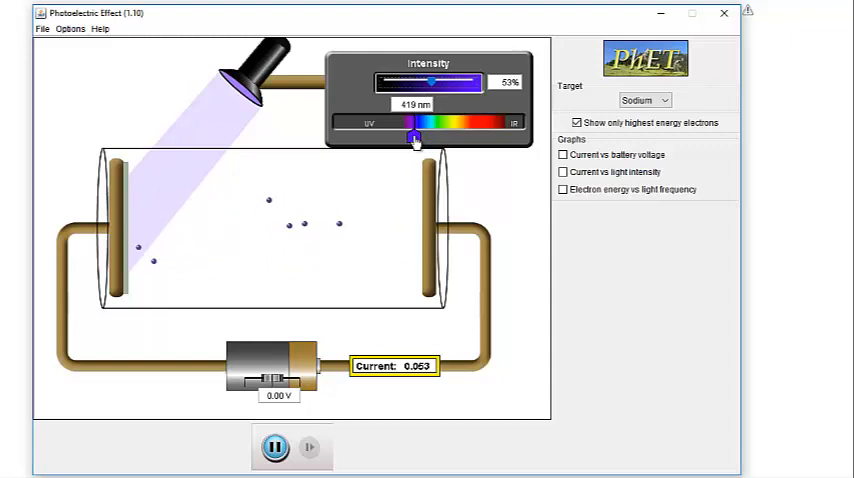
drag(414, 137, 423, 137)
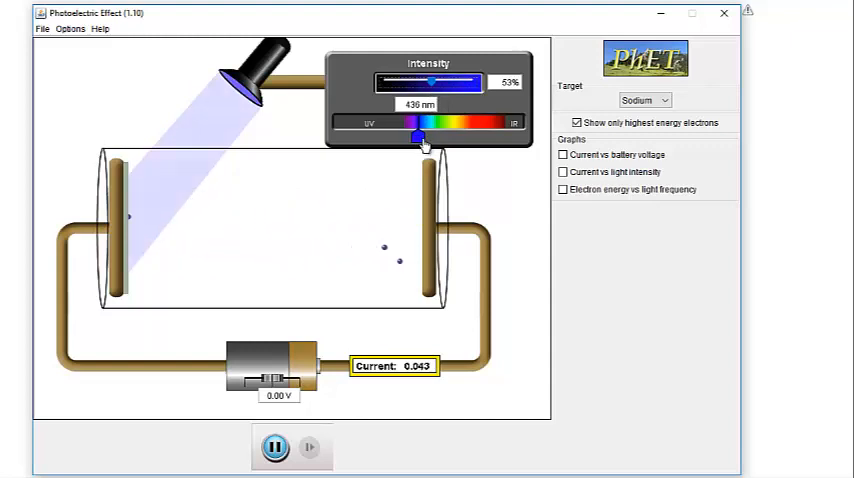
drag(418, 133, 440, 133)
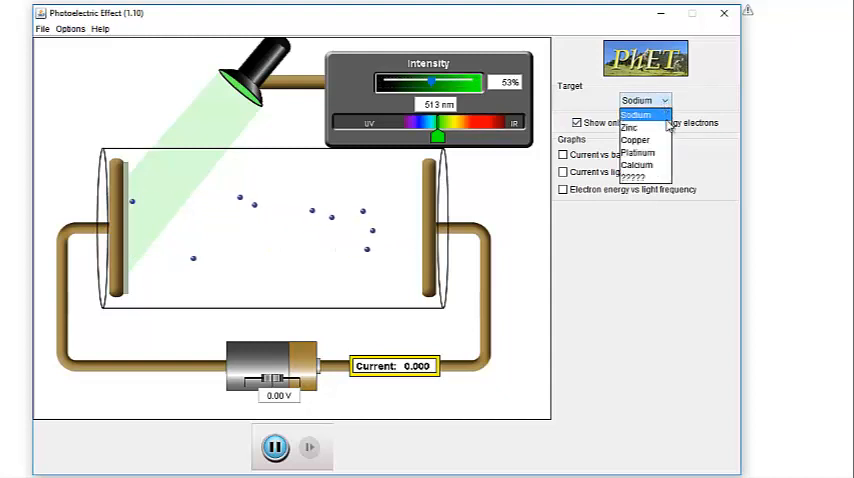
- Pick Zinc from the Target dropdown while 513 nm light stays on
click(628, 124)
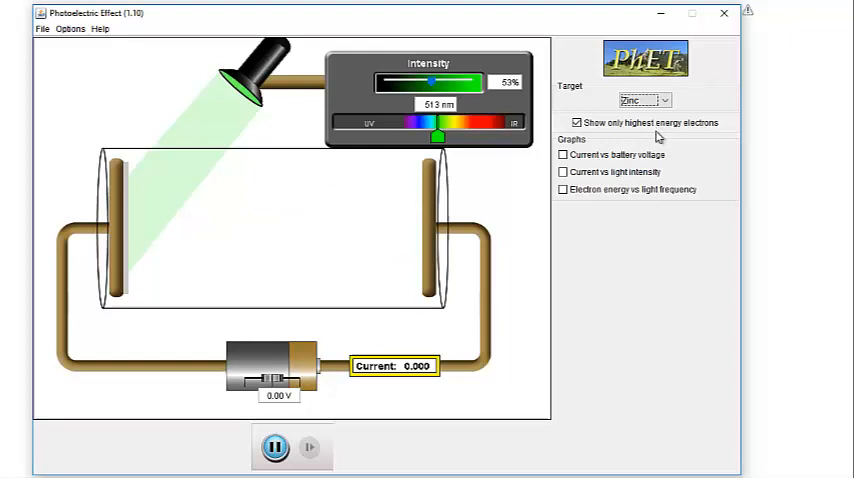
mouse_move(657, 138)
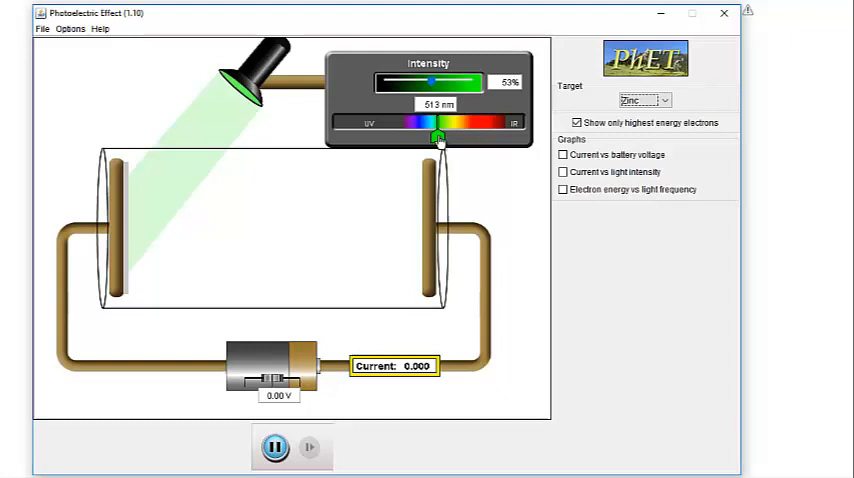
- Shorten the wavelength through 509 nm to violet around 403 nm at 89% intensity
drag(440, 138, 438, 138)
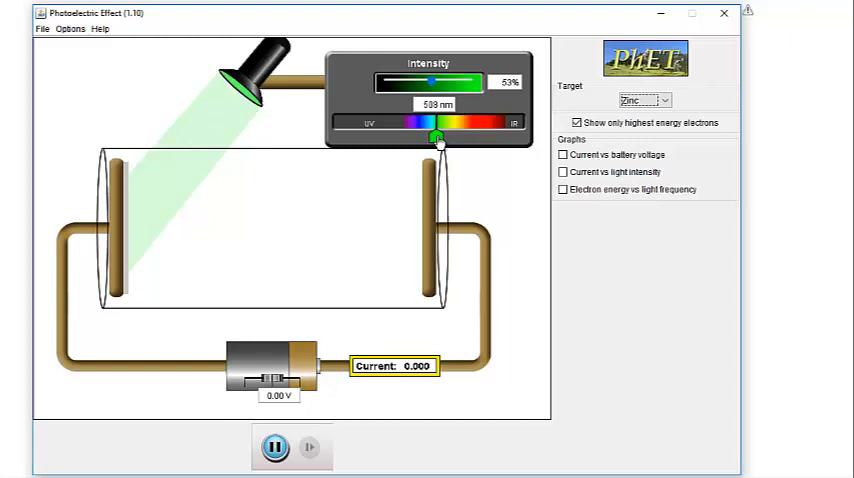
drag(438, 137, 424, 137)
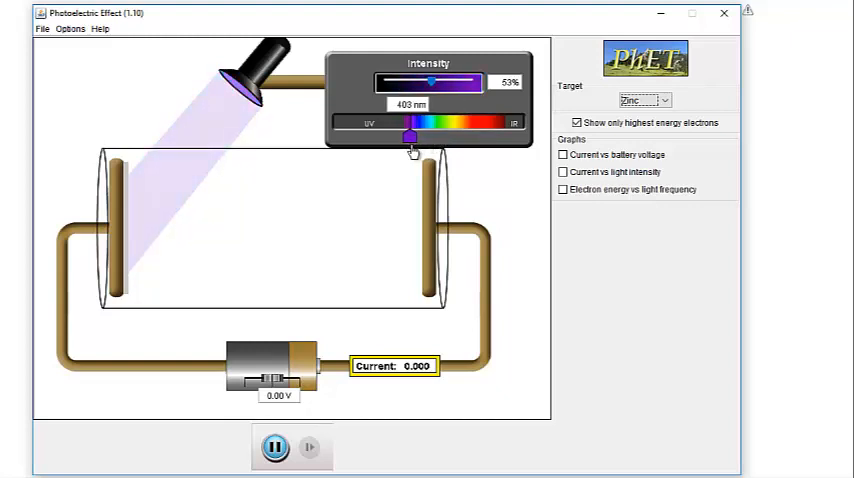
drag(412, 135, 409, 135)
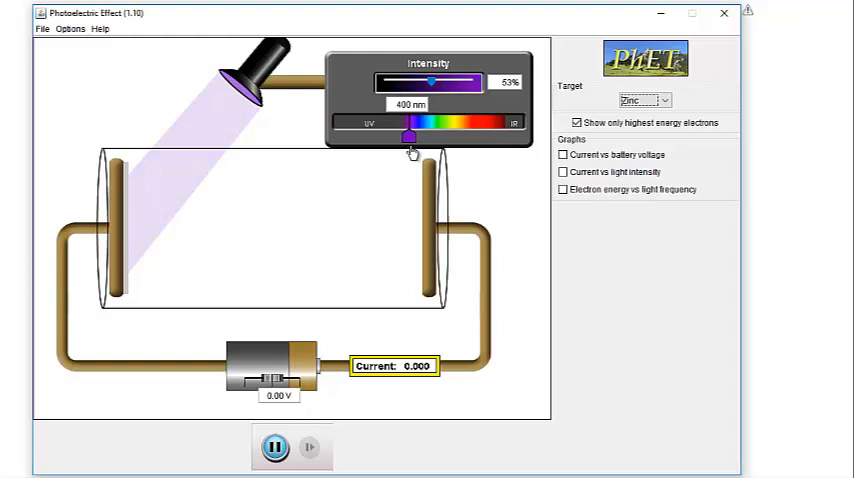
drag(406, 135, 410, 135)
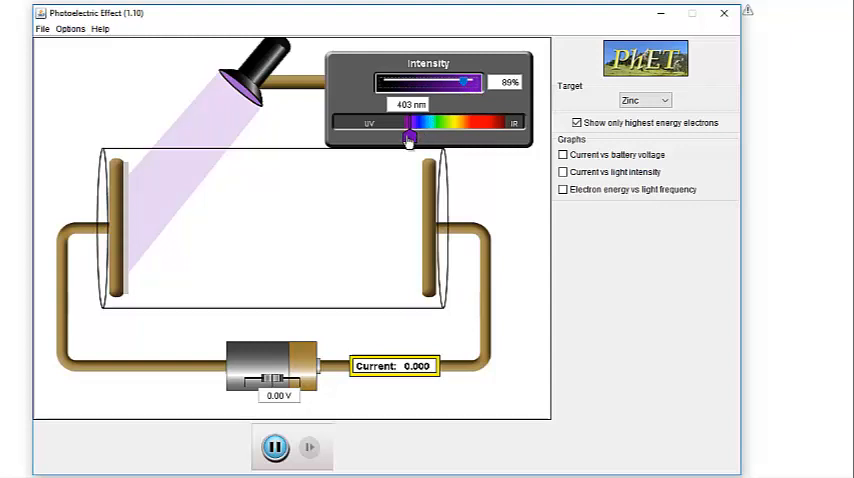
- Shorten the ultraviolet wavelength through 364, 356, 323 and 293 nm to 257 nm
drag(407, 137, 398, 137)
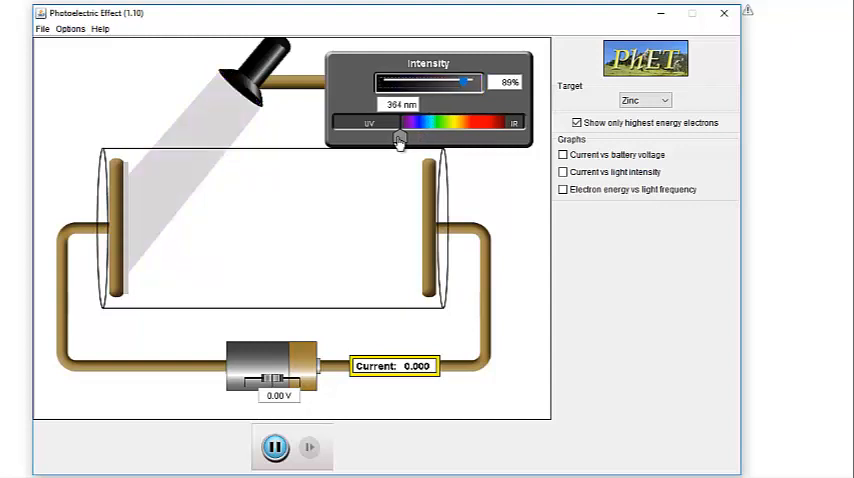
drag(399, 138, 397, 138)
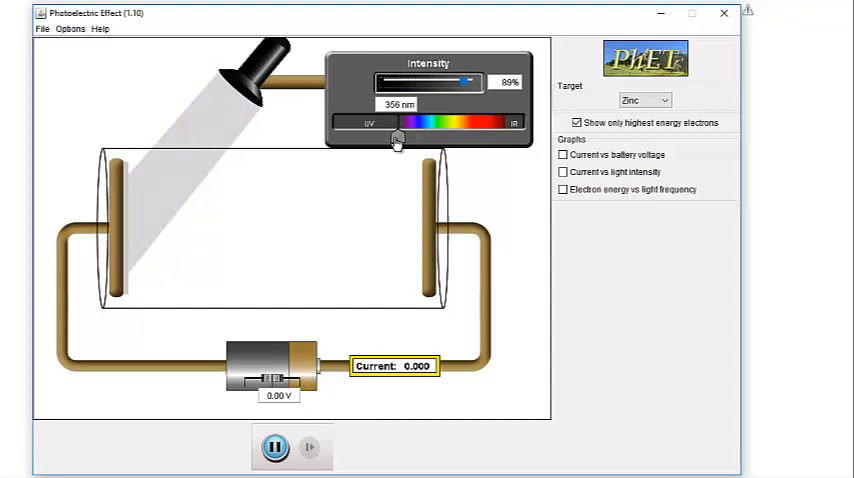
drag(396, 137, 389, 137)
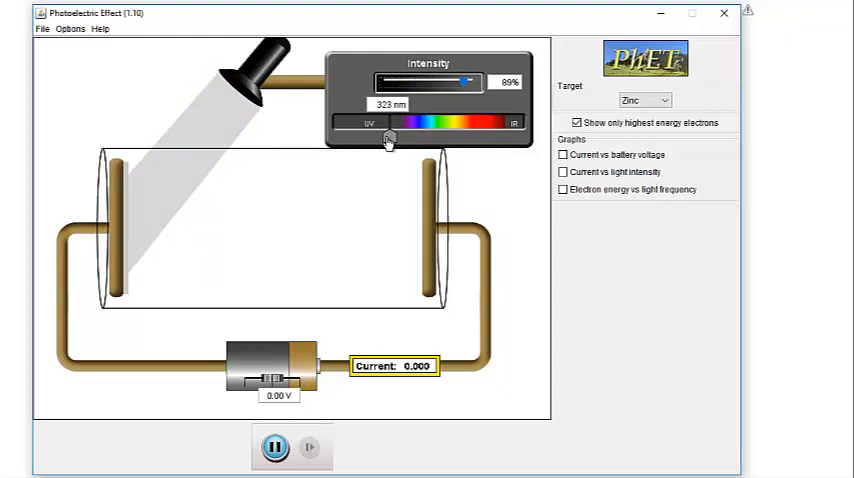
drag(388, 137, 380, 137)
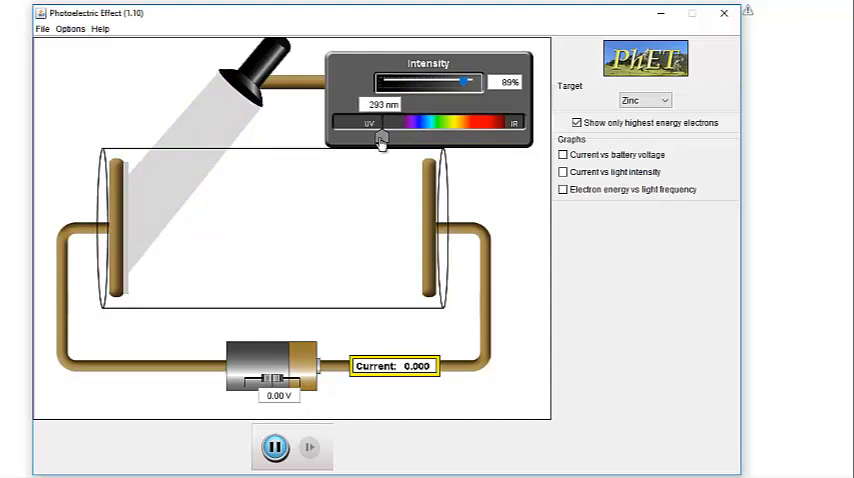
drag(380, 135, 370, 135)
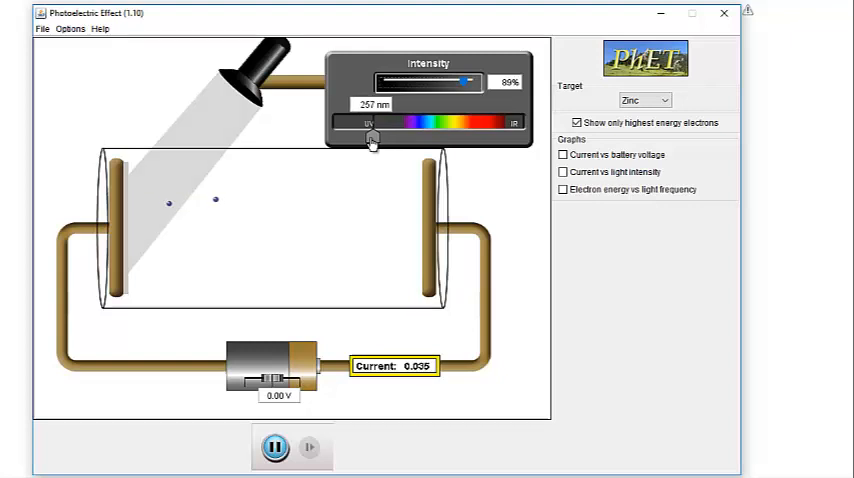